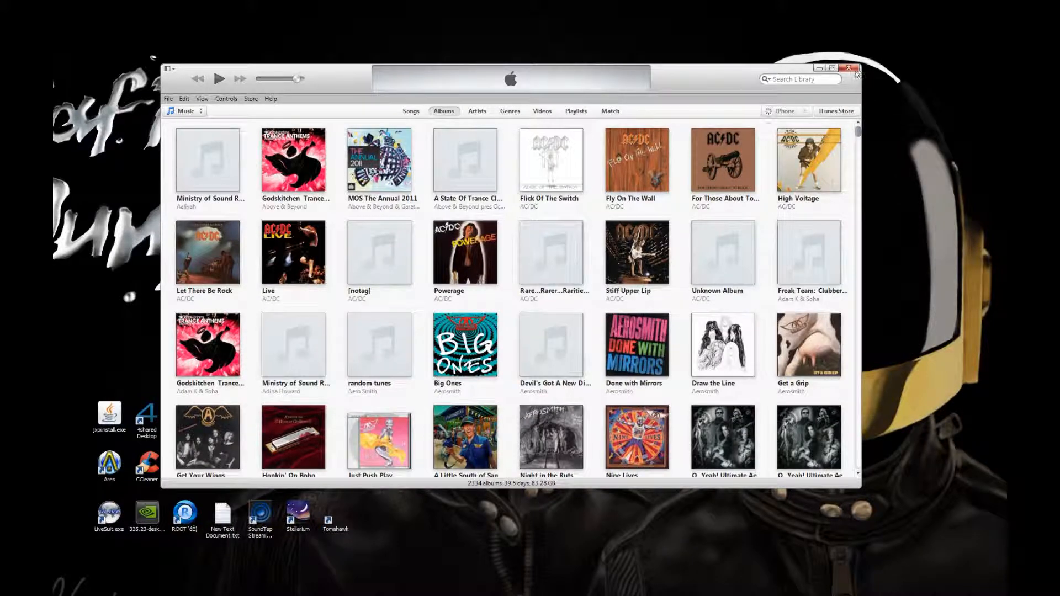
Close the iTunes music library window showing the album view.
click(851, 68)
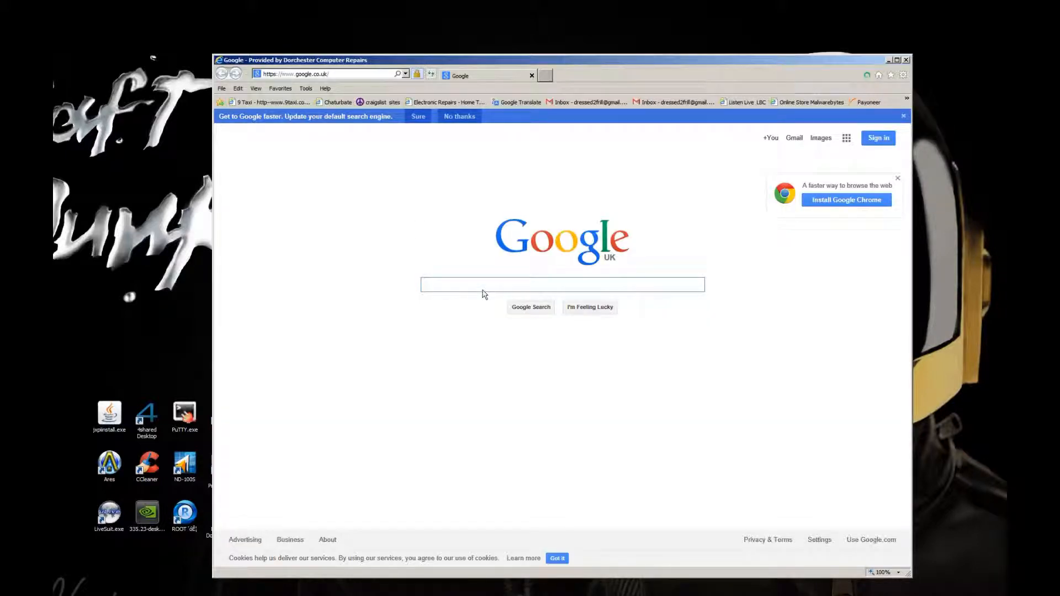
Search Google for 'itools', view the iTools download page, then close Internet Explorer.
text(itools)
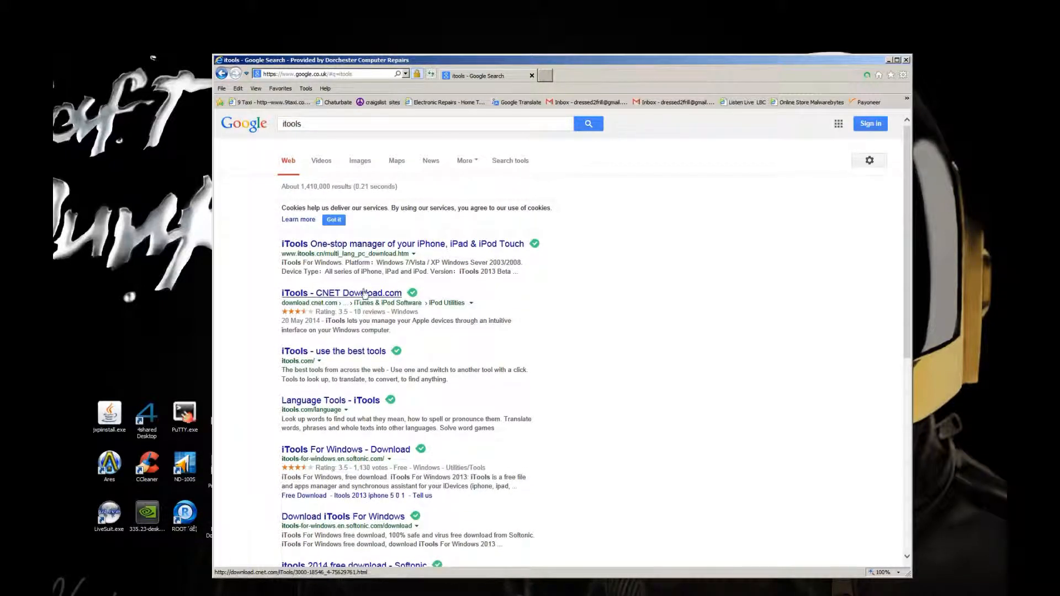
click(401, 243)
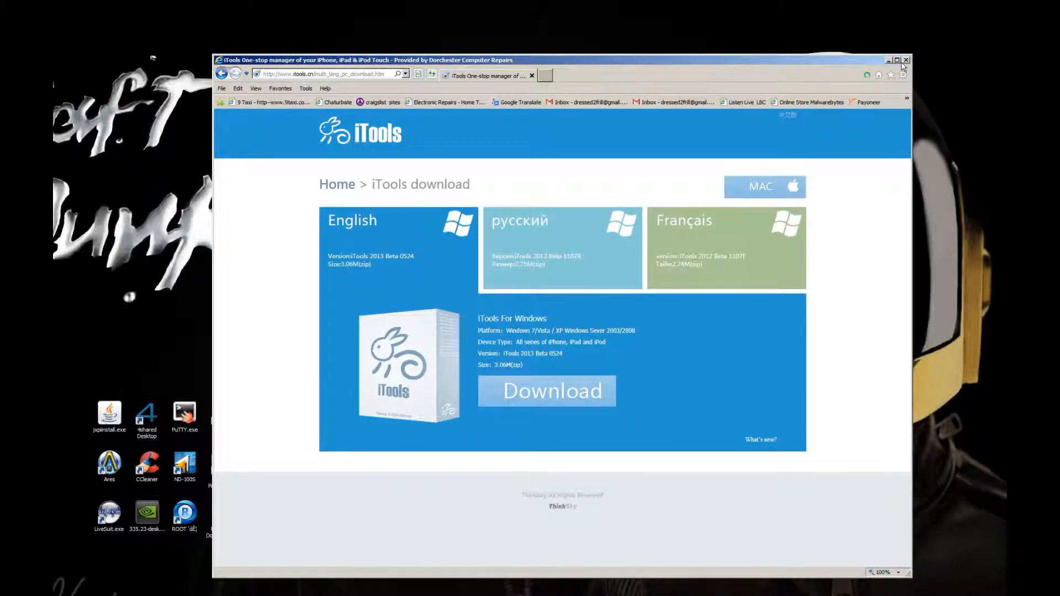
click(906, 59)
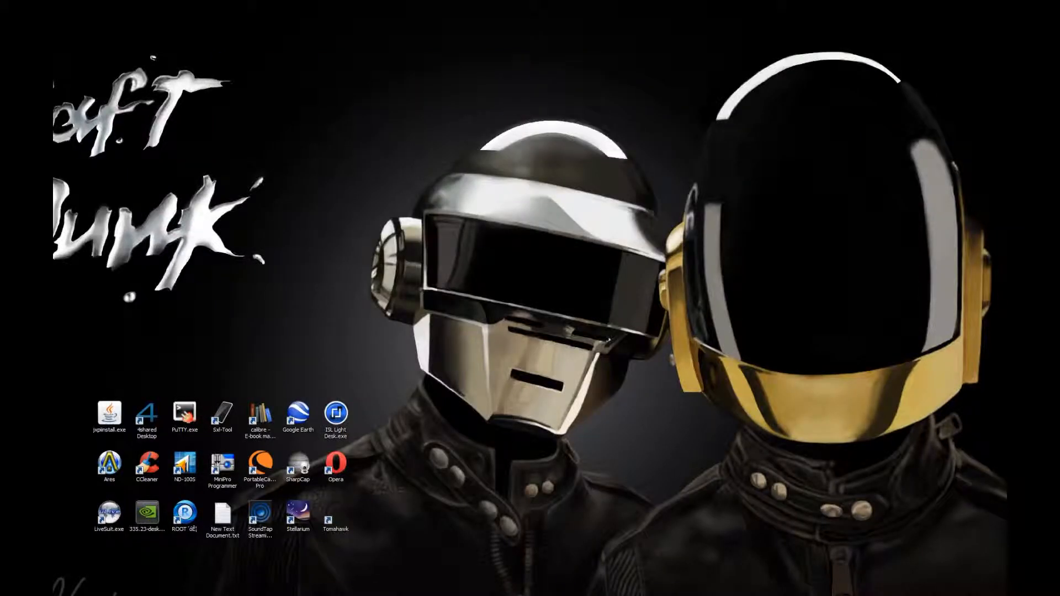
mouse_move(642, 142)
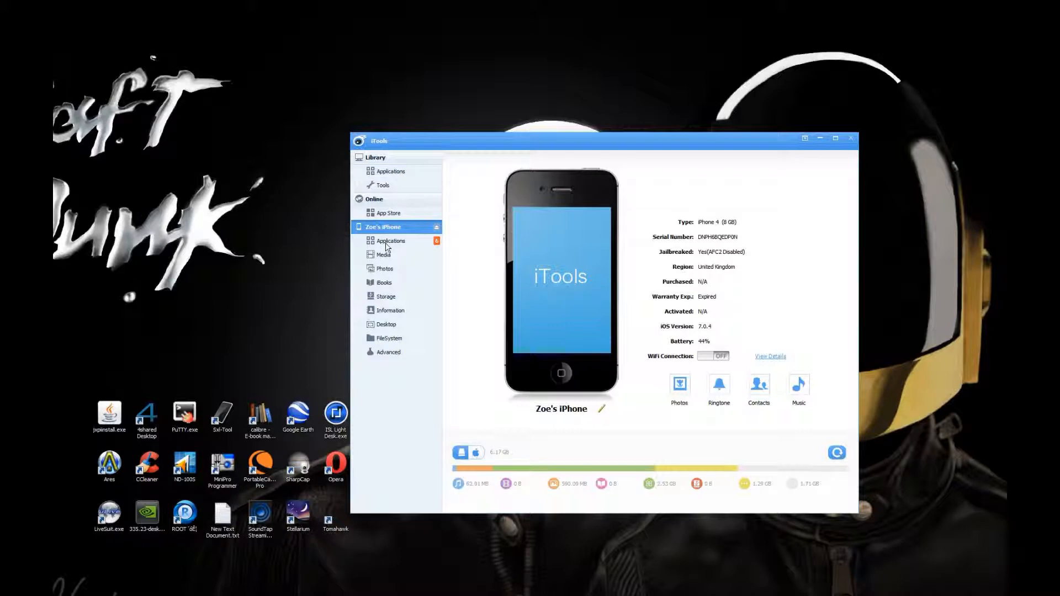
List the iPhone's installed applications in iTools, down to Cartoon HD.
click(391, 241)
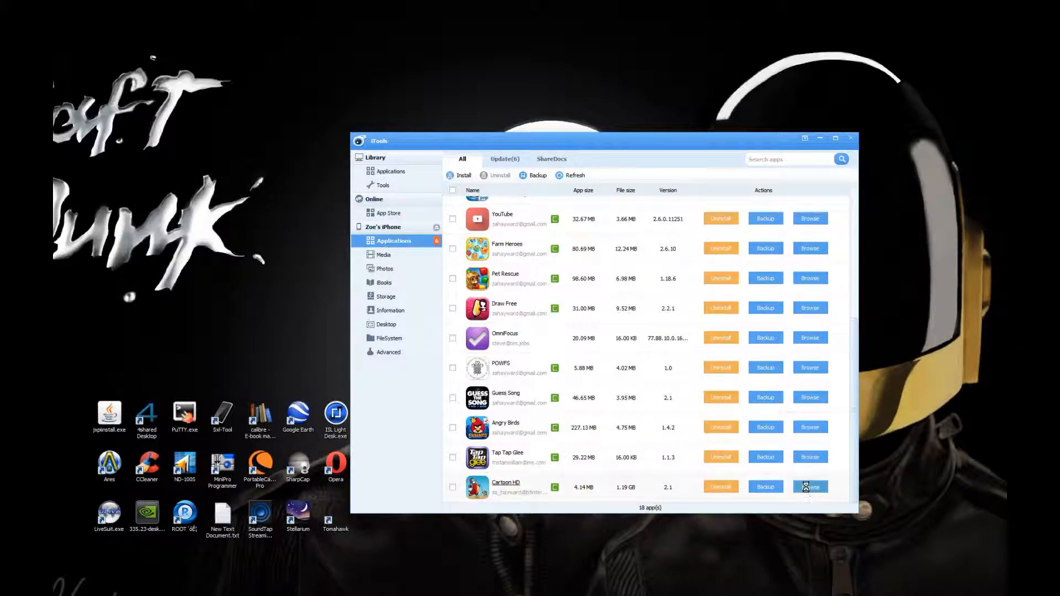
Browse Cartoon HD's Library > Documents folder and select the 1.12 GB 1401557694.mp4.
click(810, 487)
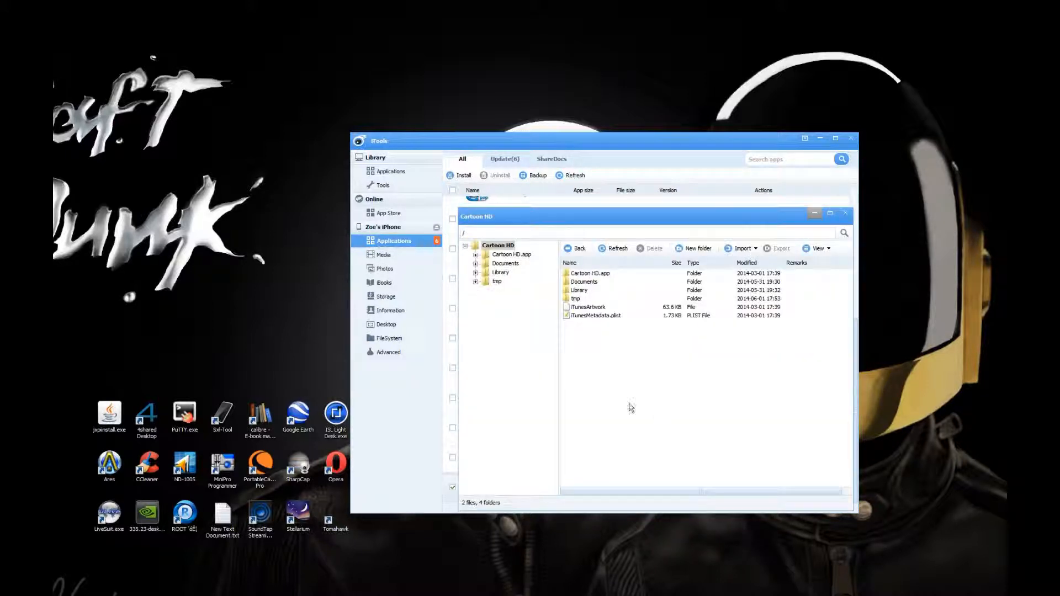
mouse_move(512, 283)
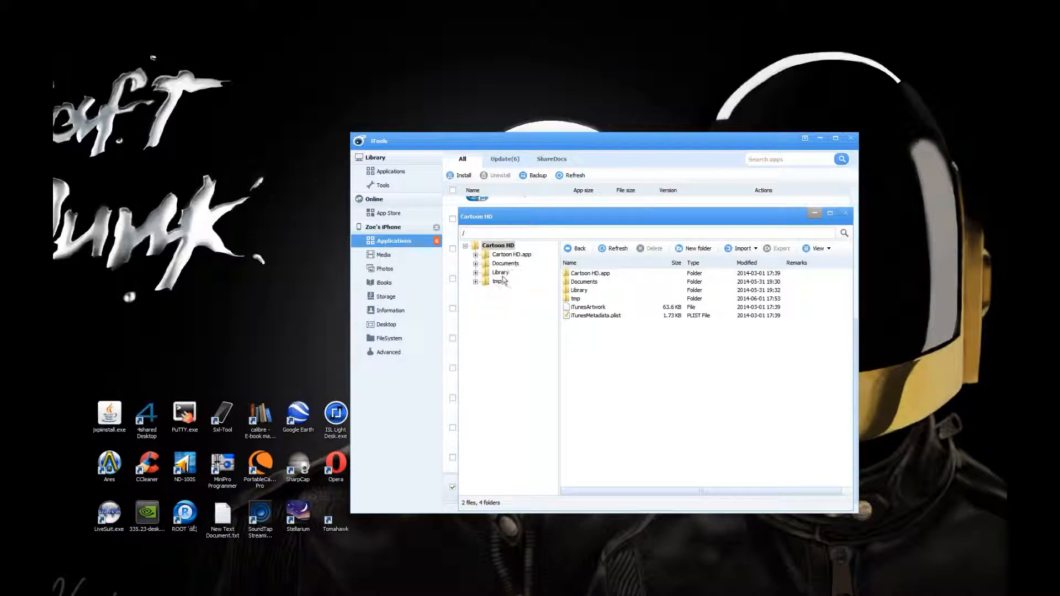
double_click(500, 272)
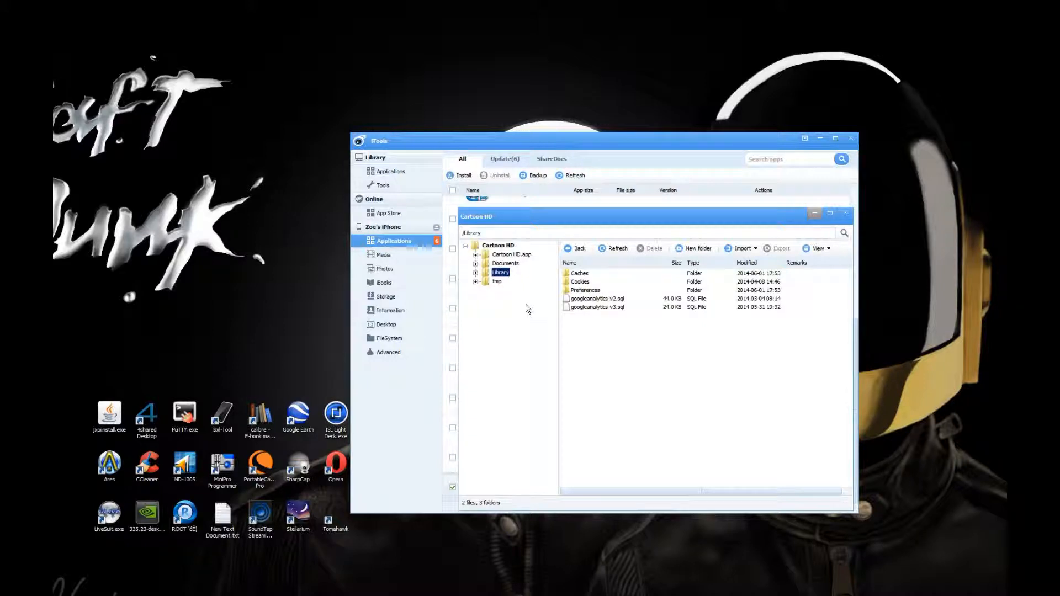
click(506, 263)
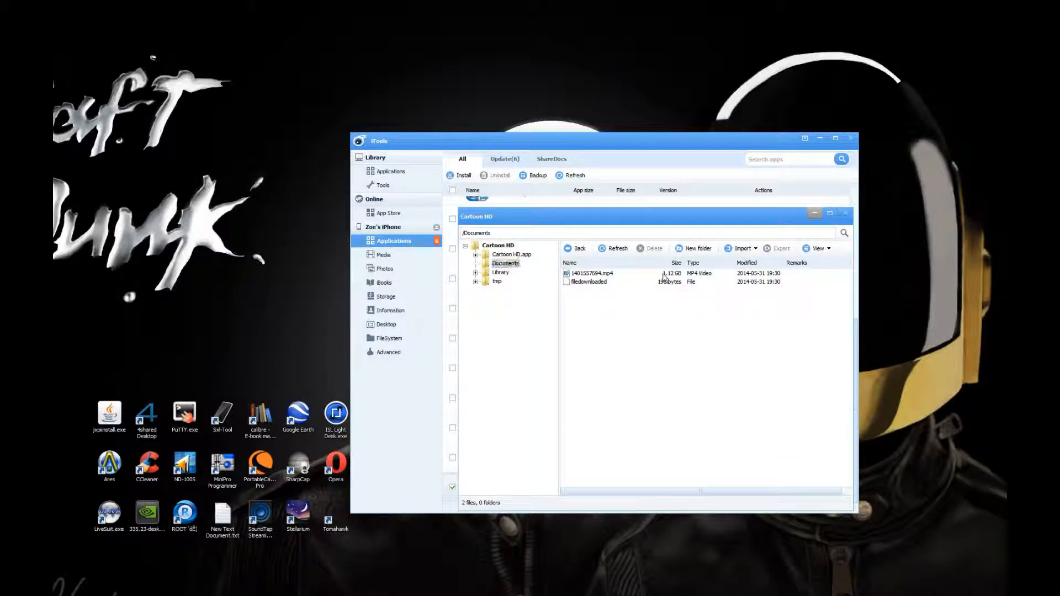
click(593, 273)
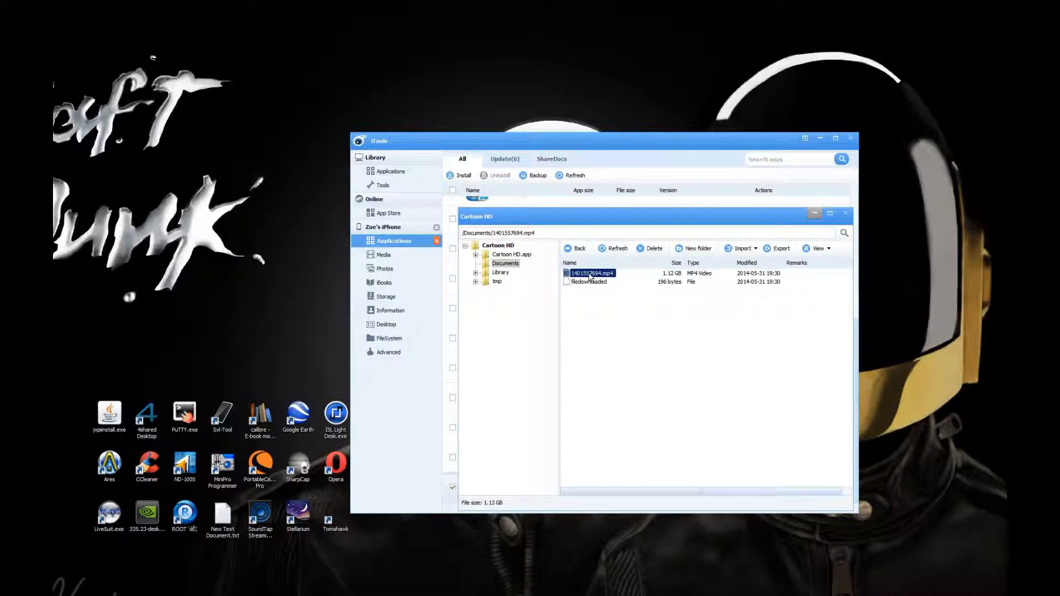
mouse_move(615, 113)
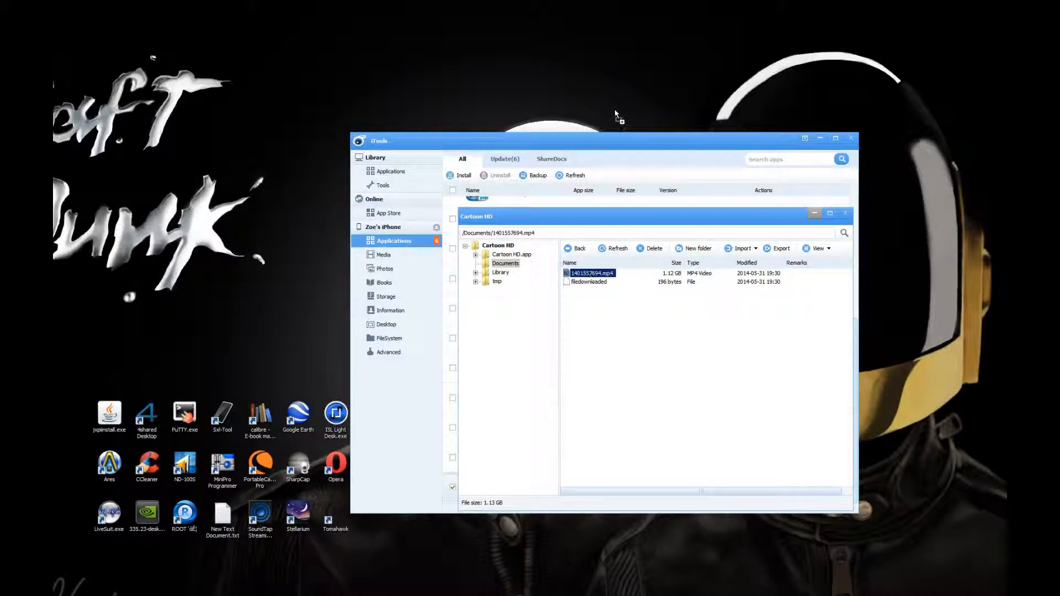
Drag 1401557694.mp4 onto the Windows desktop to copy it from the iPhone.
click(778, 248)
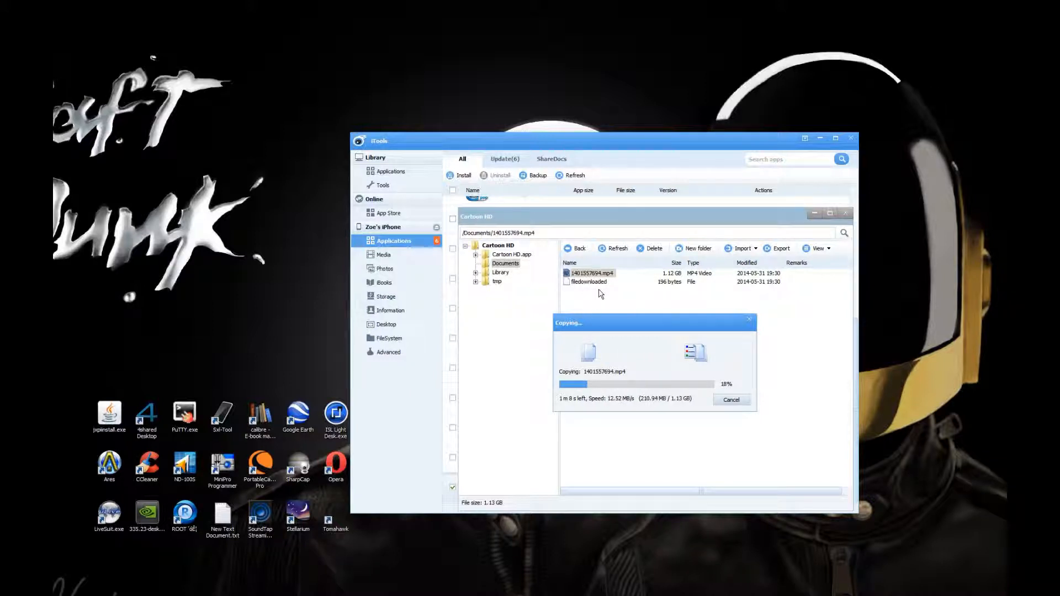
mouse_move(599, 90)
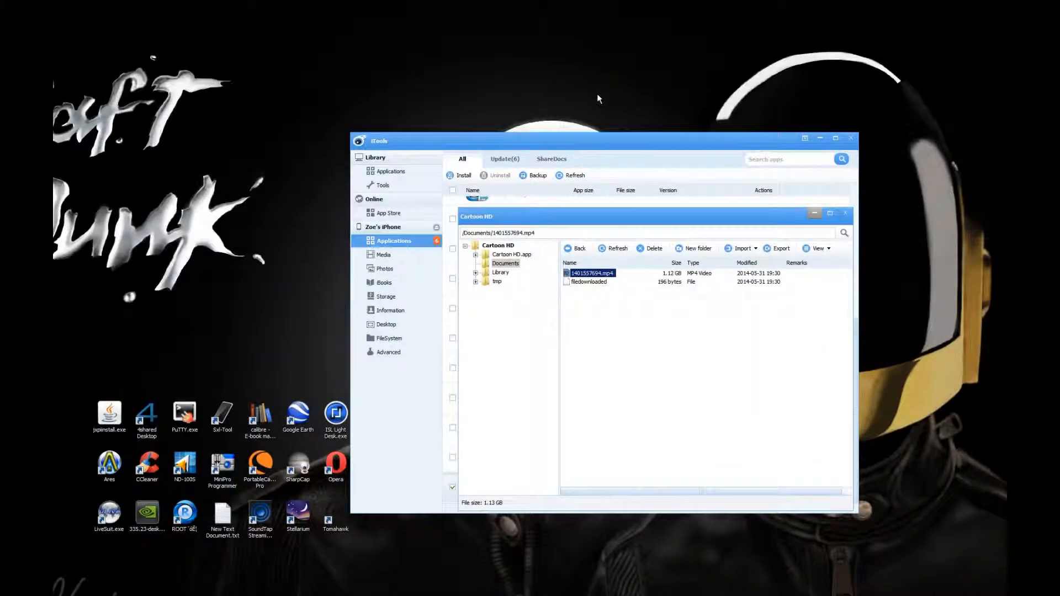
Delete both Documents files from the iPhone, then close the Cartoon HD browser and iTools.
drag(592, 274, 600, 75)
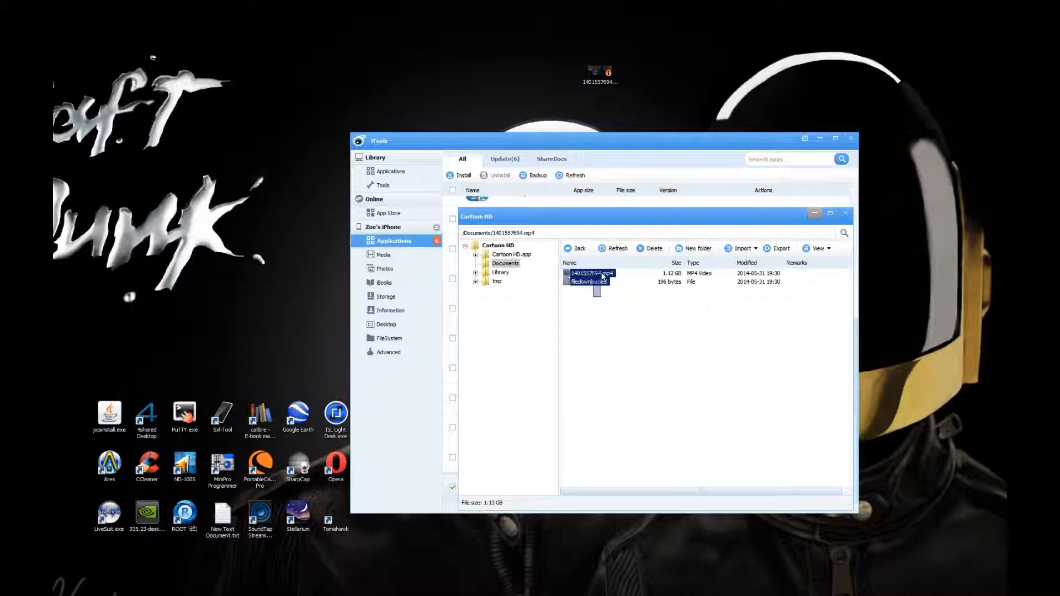
click(653, 249)
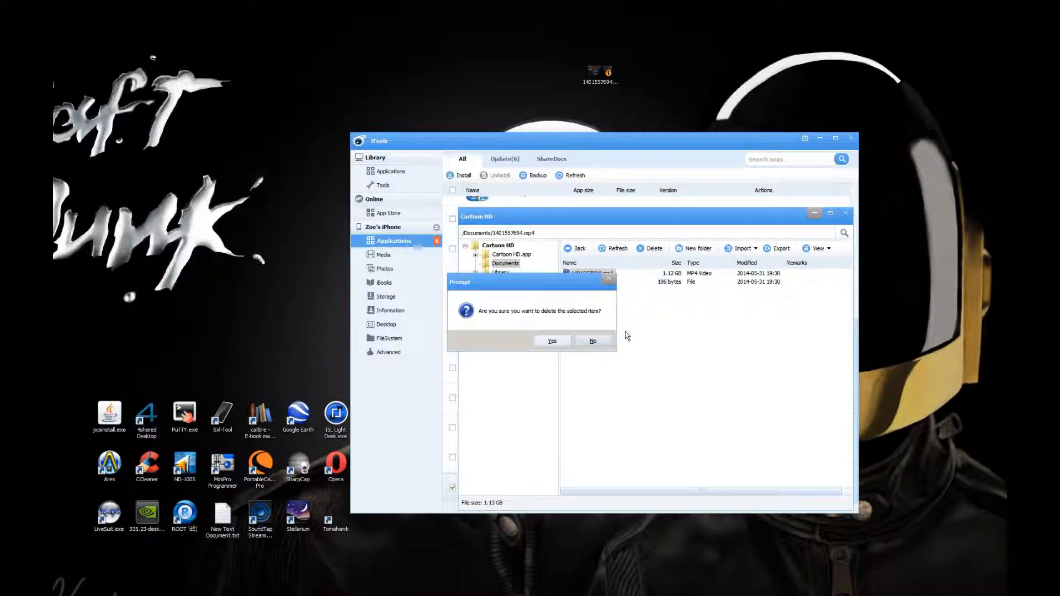
click(552, 341)
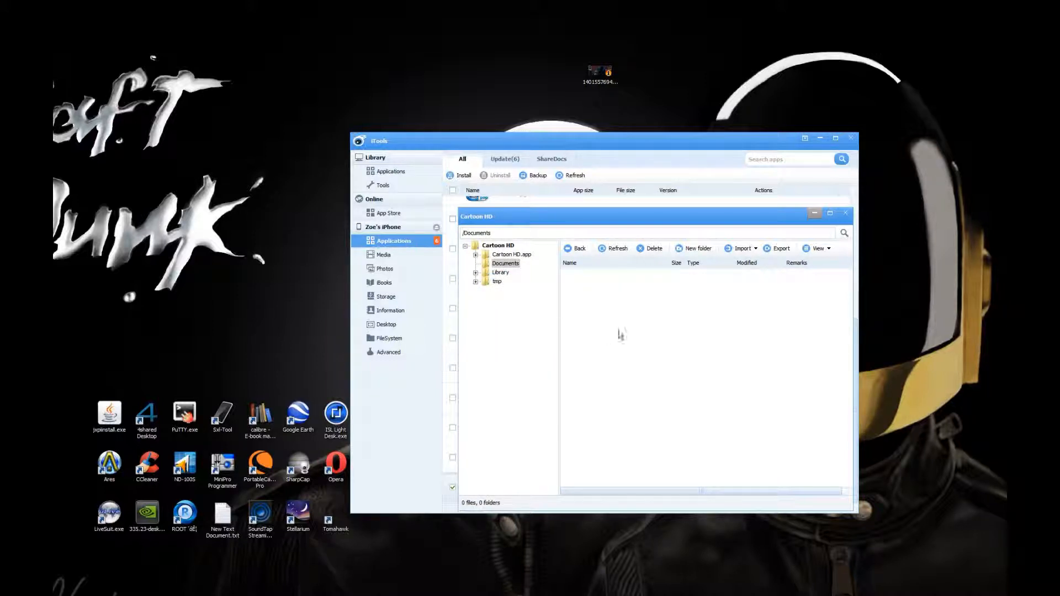
click(845, 213)
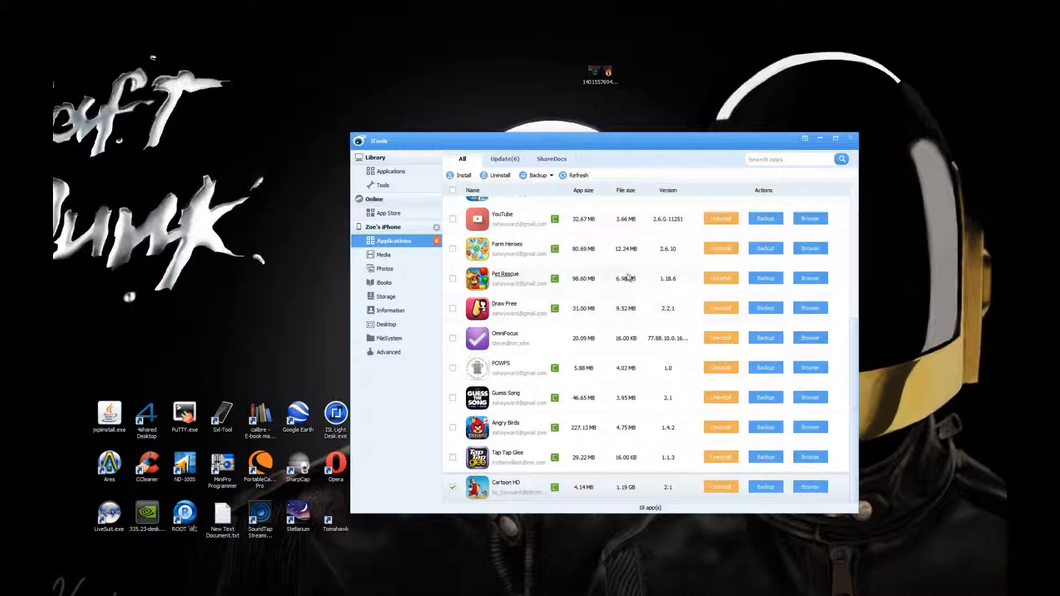
click(850, 138)
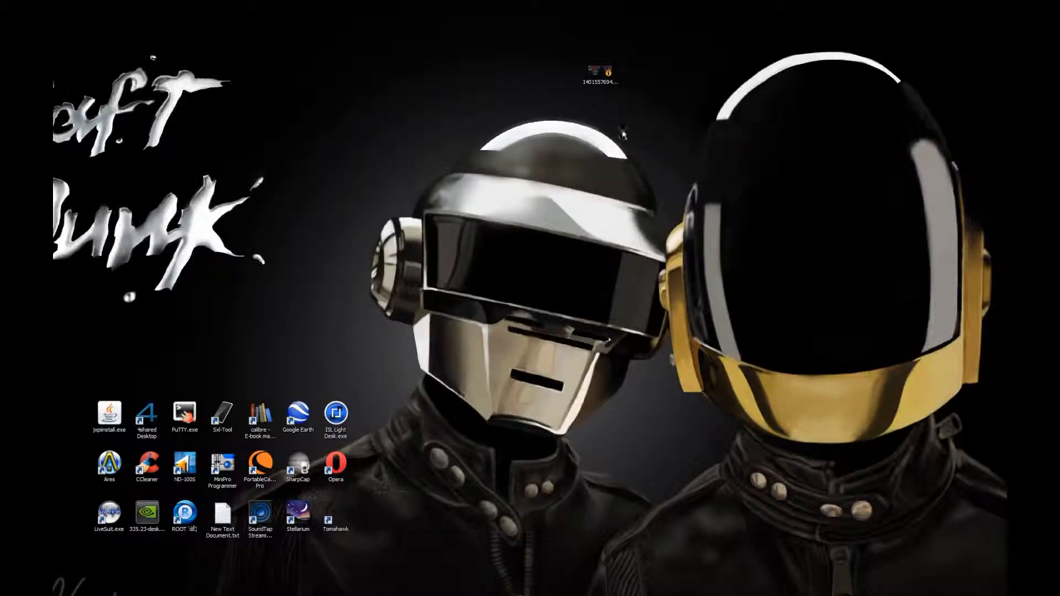